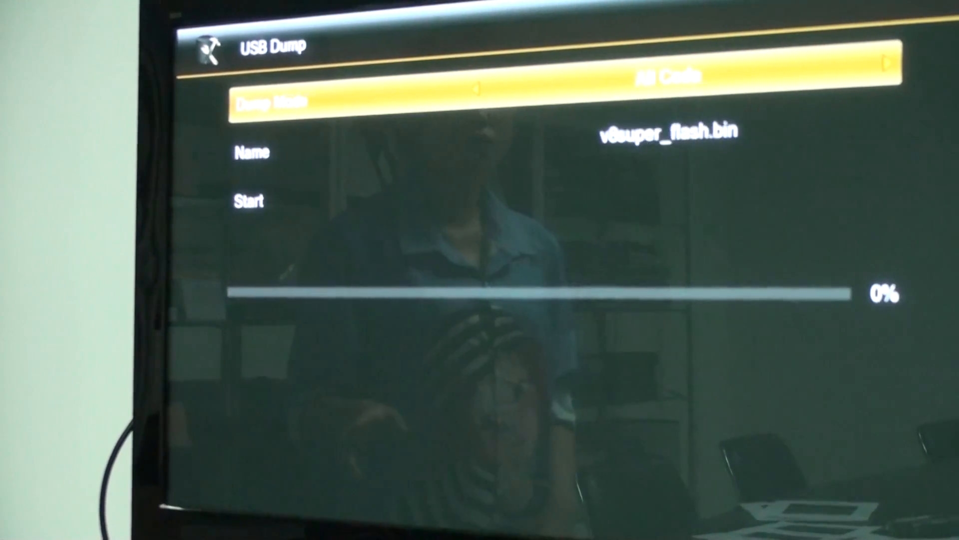
# Move down to Start with All Code mode and file name v8super8flash.bin set.
pyautogui.press('Down')
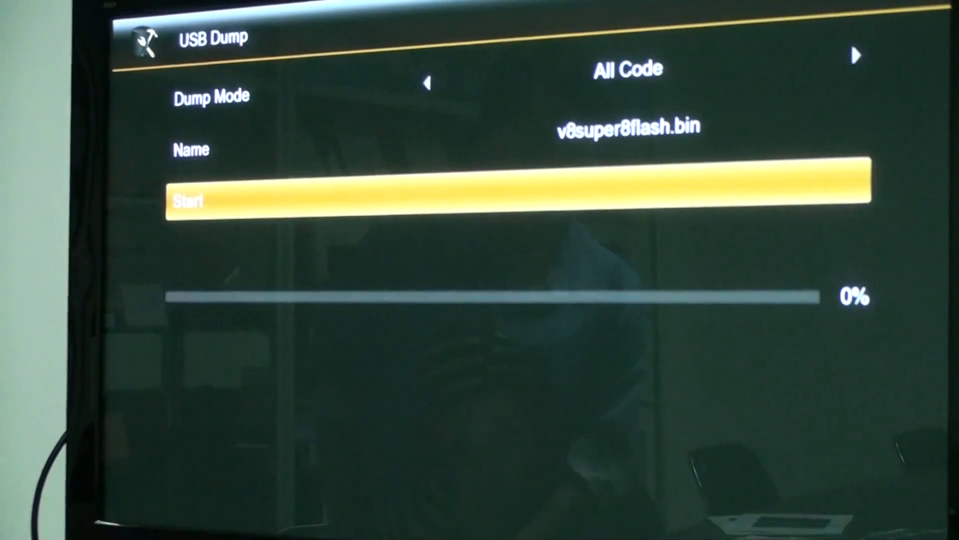
# Start the All Code dump to v8super8flash.bin and dismiss the Dump Success message.
pyautogui.click(189, 201)
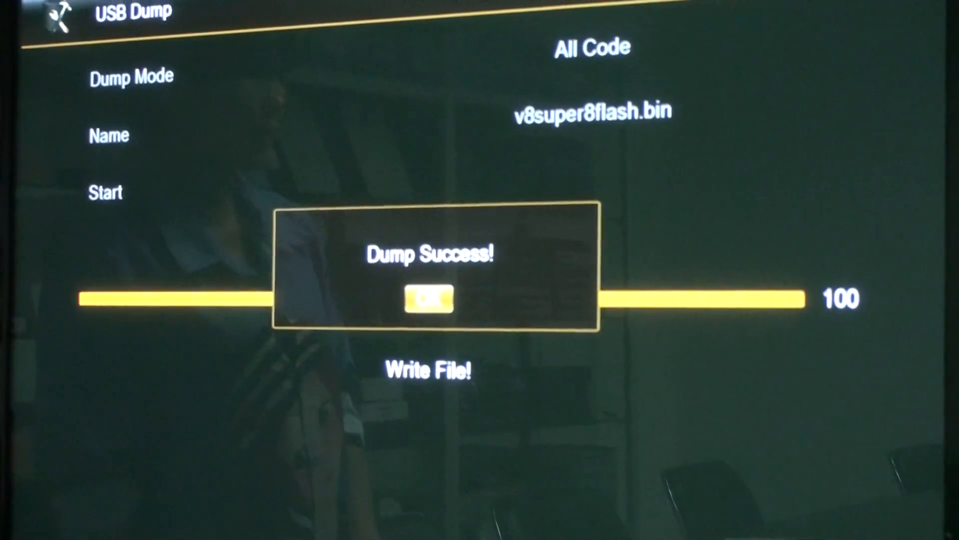
pyautogui.click(428, 299)
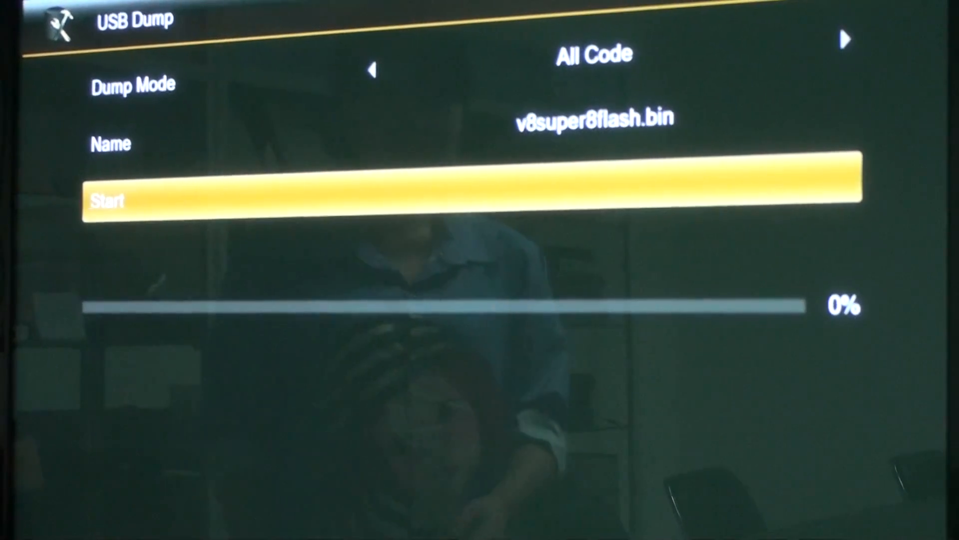